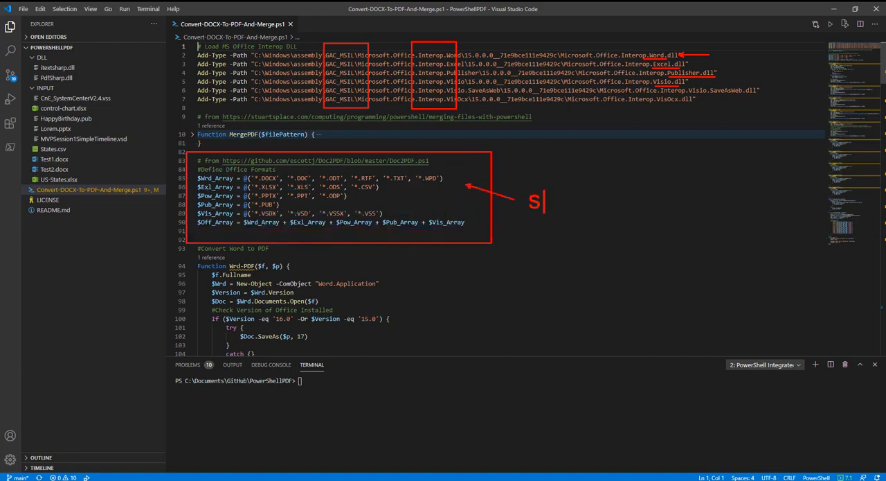
- Note the supported file extensions and review the MergePDF function's code before folding it back up
{"action": "type", "text": "upported"}
{"action": "type", "text": "MS Office"}
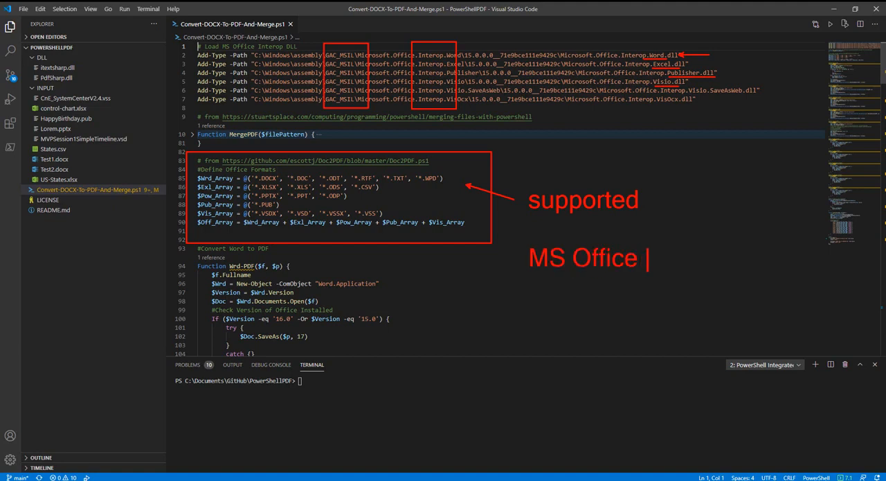
{"action": "type", "text": "file"}
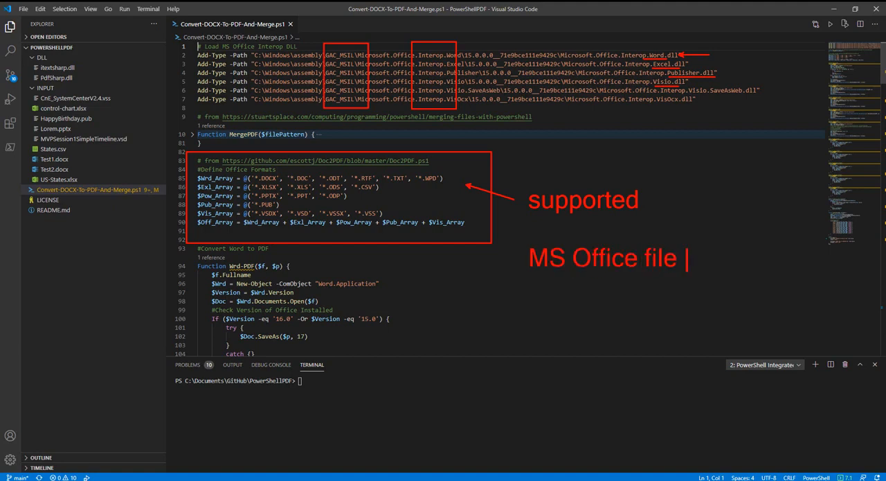
{"action": "type", "text": "ext"}
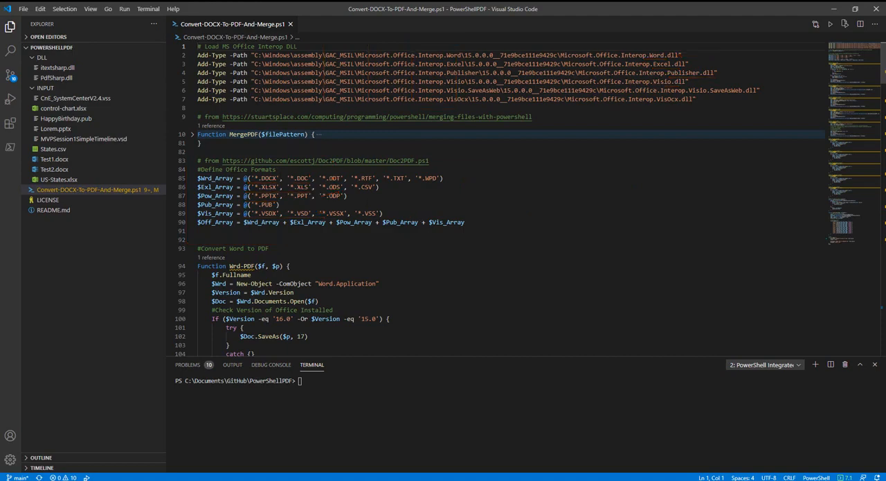
{"action": "left_click", "coordinate": [193, 133]}
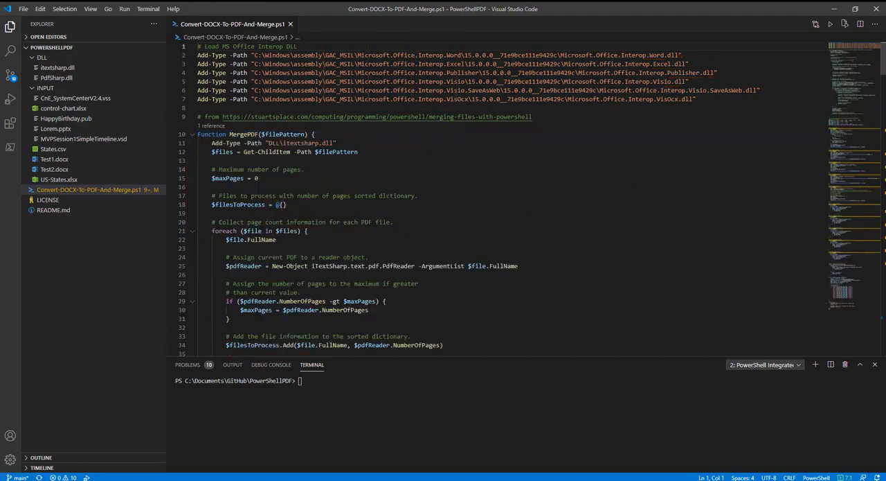
{"action": "double_click", "coordinate": [241, 133]}
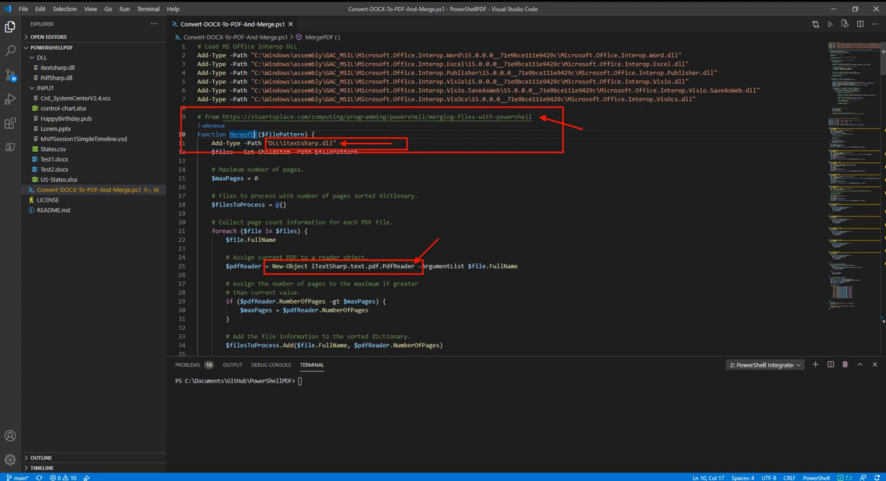
{"action": "left_click", "coordinate": [193, 133]}
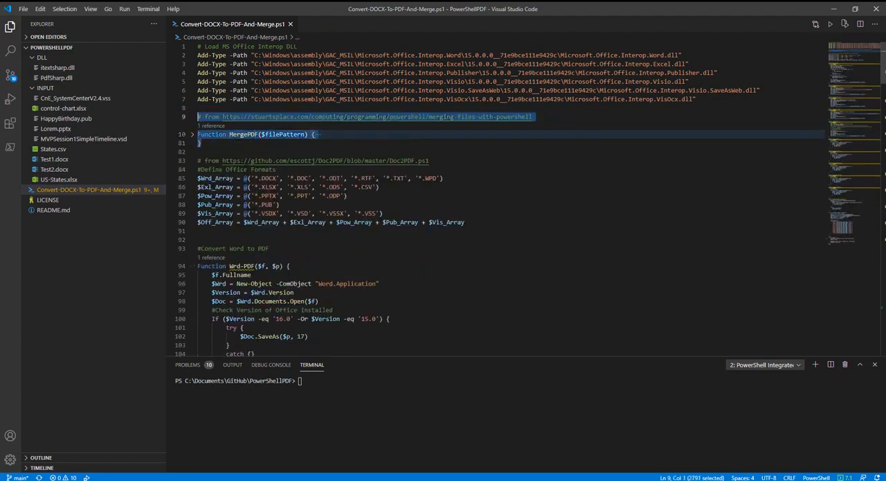
- Annotate the MS Office Client and advanced-feature sections, fold the Word-PDF function and scroll toward Main
{"action": "scroll", "scroll_direction": "down", "scroll_amount": 3}
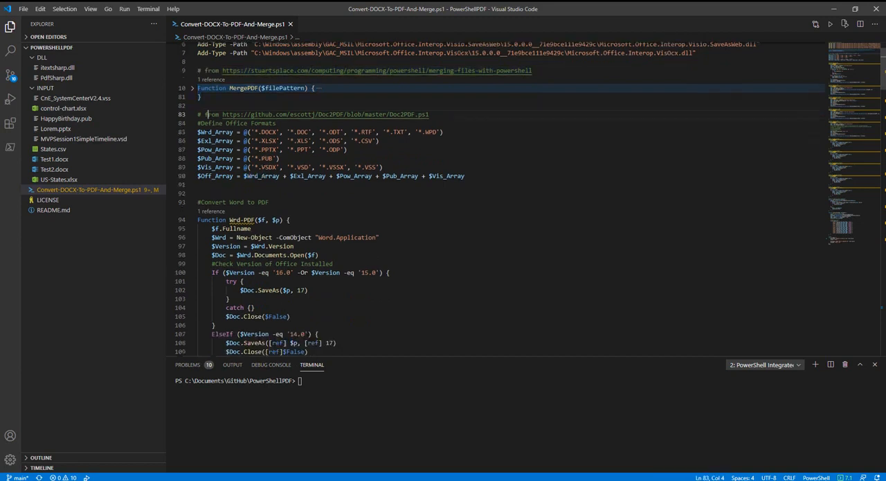
{"action": "scroll", "scroll_direction": "down", "scroll_amount": 3}
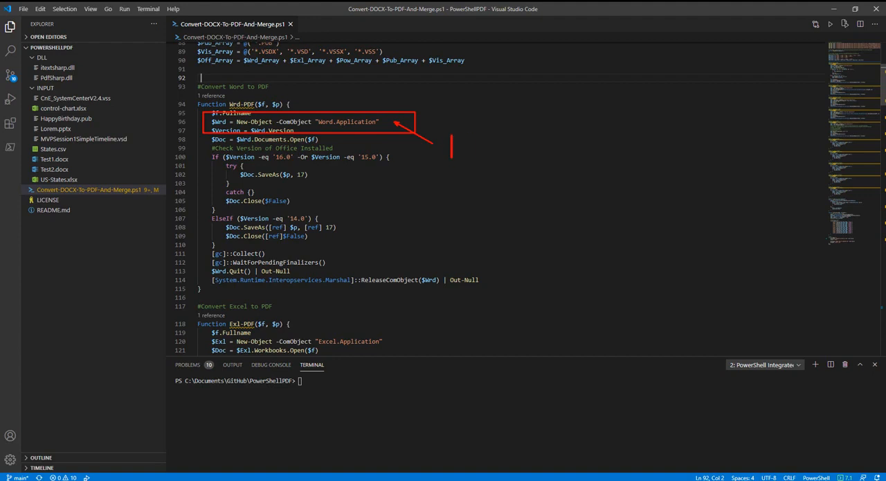
{"action": "type", "text": "MS Office Client"}
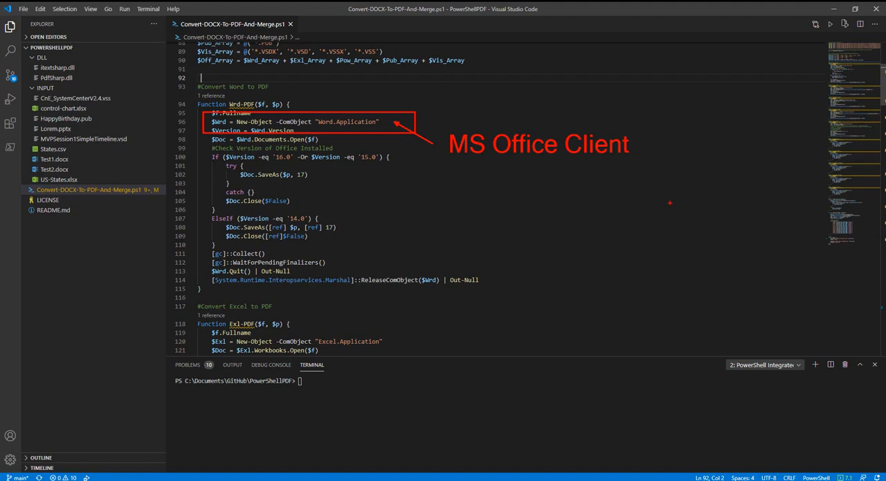
{"action": "left_click", "coordinate": [458, 191]}
{"action": "type", "text": "high quality"}
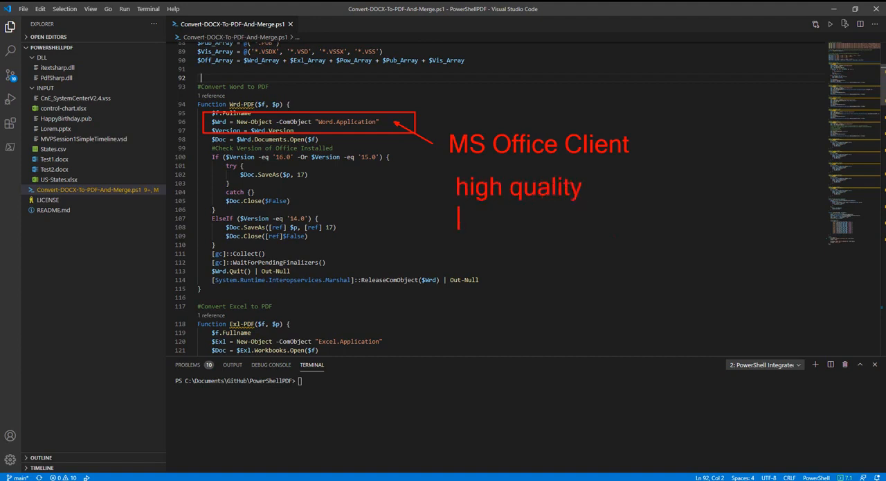
{"action": "type", "text": "adv features"}
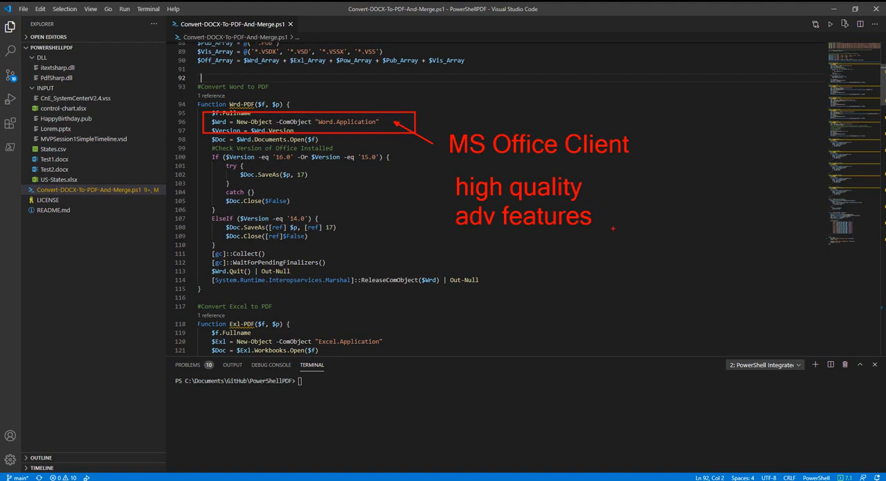
{"action": "mouse_move", "coordinate": [612, 232]}
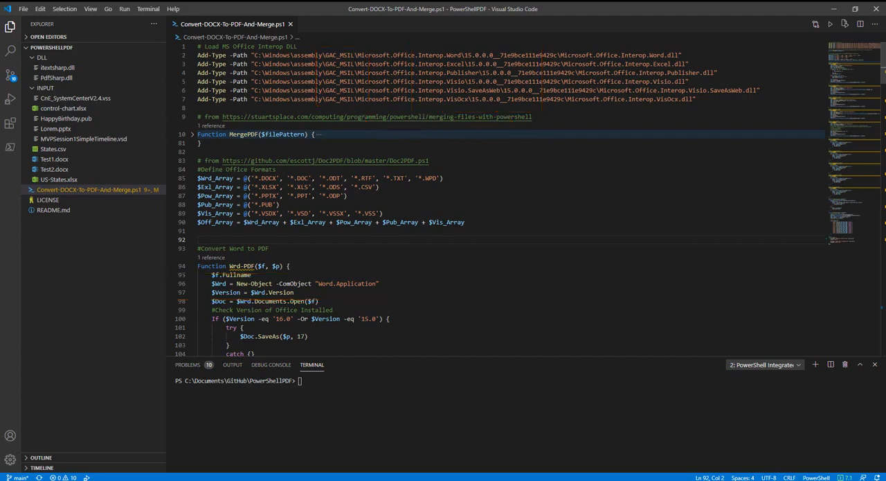
{"action": "left_click", "coordinate": [191, 266]}
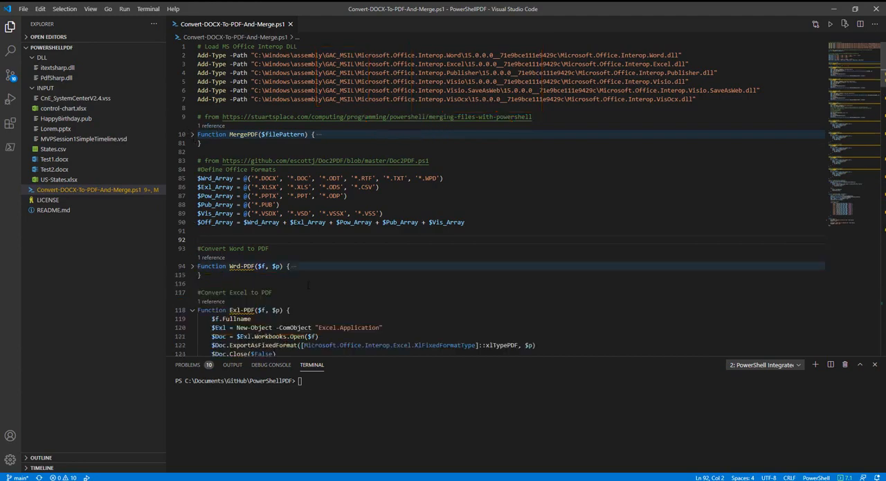
{"action": "scroll", "scroll_direction": "down", "scroll_amount": 3}
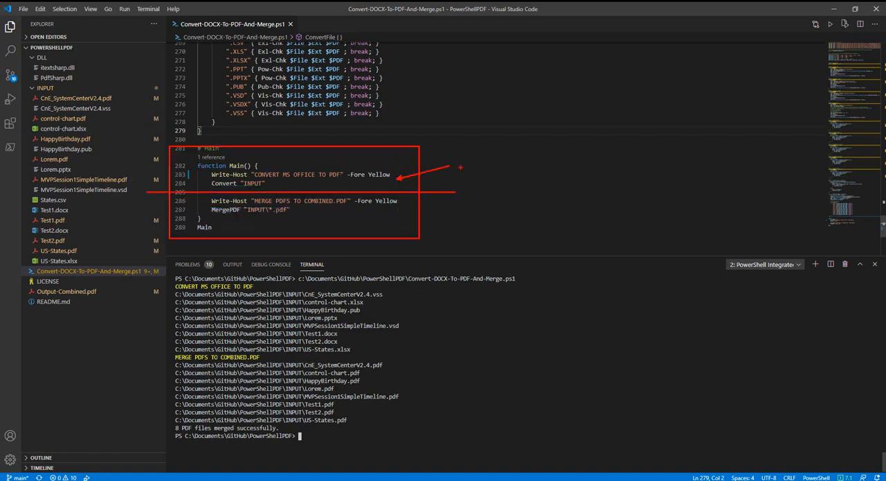
- Note the 'convert single = PDF' comment and bring up Explorer options for Output-Combined.pdf to open it in Acrobat Reader
{"action": "type", "text": "convert s"}
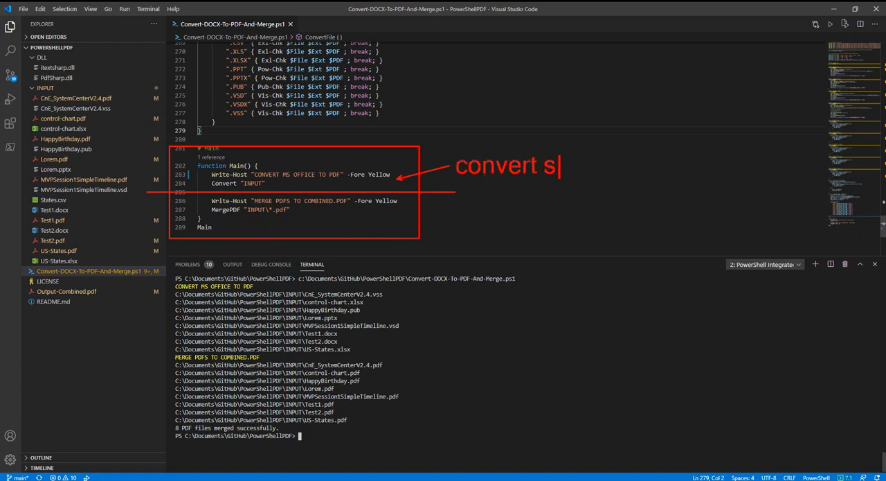
{"action": "type", "text": "ingle"}
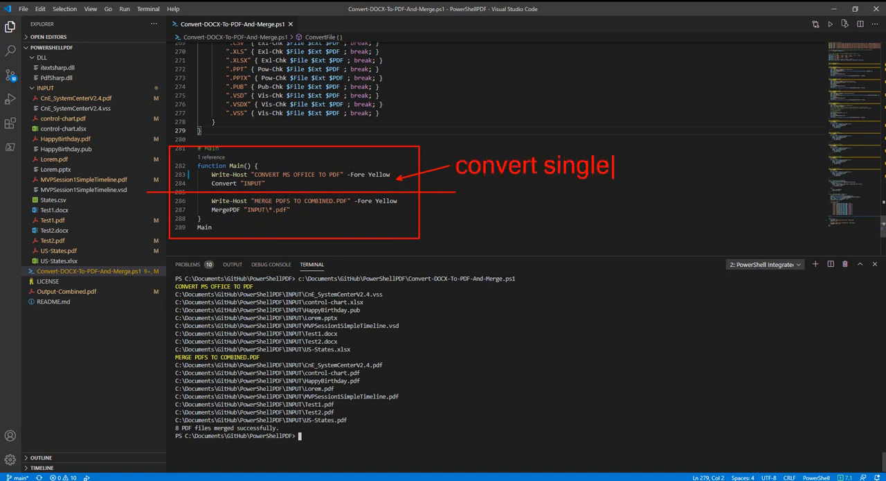
{"action": "type", "text": "= PDF"}
{"action": "type", "text": "merge PDFS = combined"}
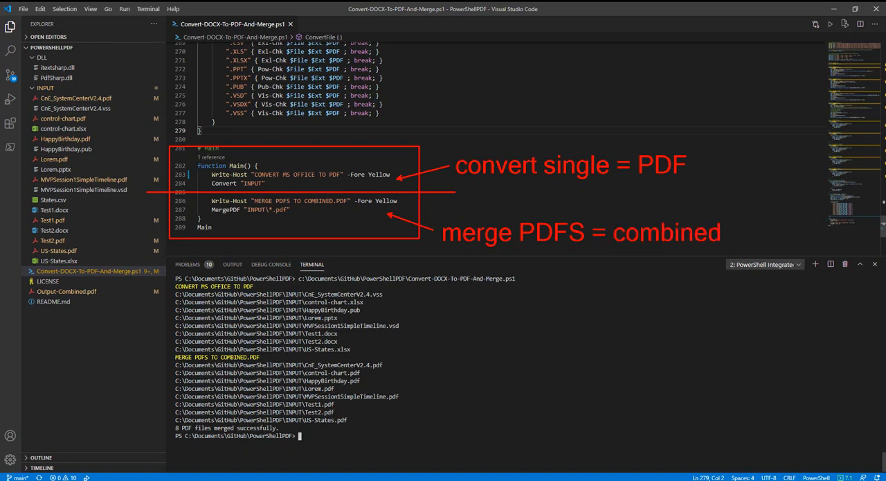
{"action": "left_click", "coordinate": [66, 291]}
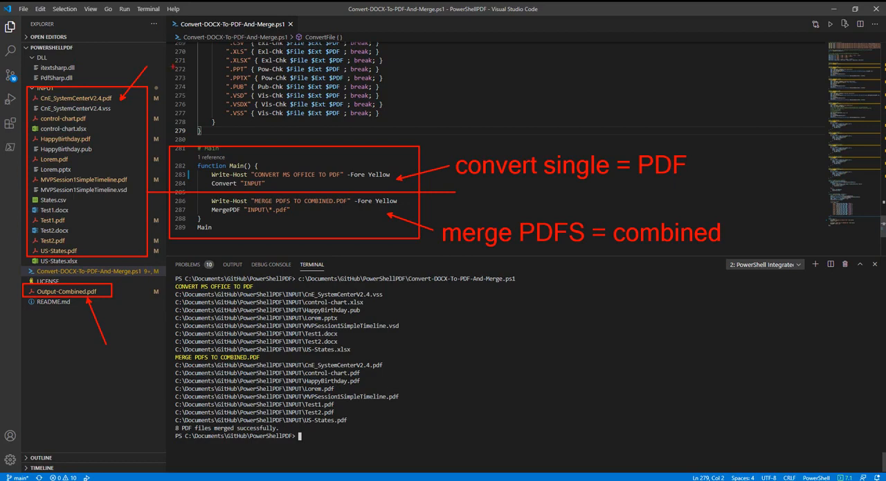
{"action": "right_click", "coordinate": [66, 291]}
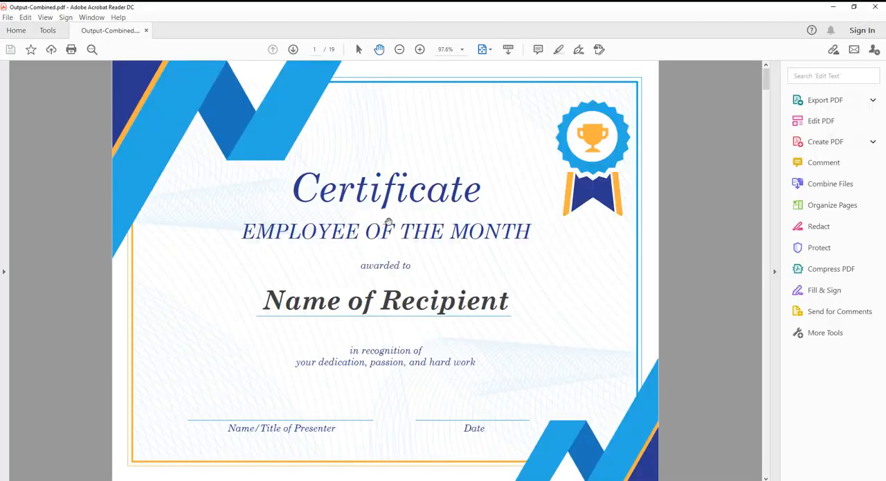
{"action": "mouse_move", "coordinate": [399, 219]}
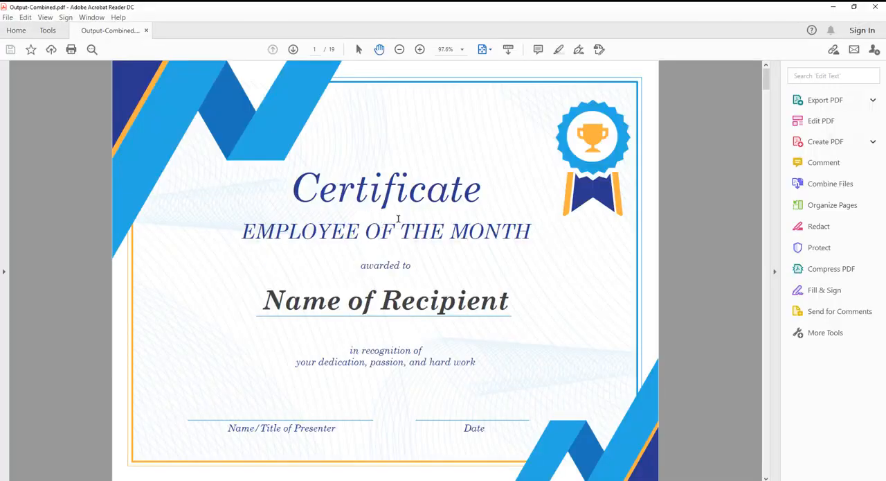
- Page down through Output-Combined.pdf past the converted Visio timeline and control chart to page 12
{"action": "left_click", "coordinate": [871, 100]}
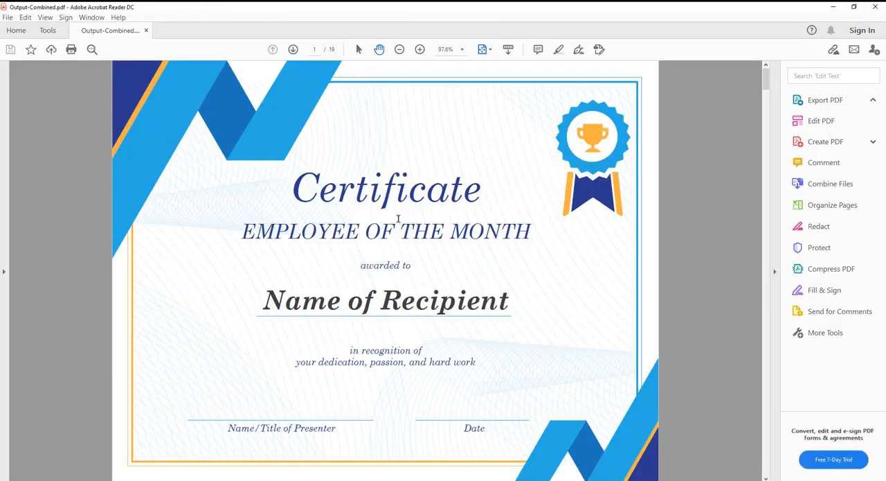
{"action": "left_click", "coordinate": [826, 99]}
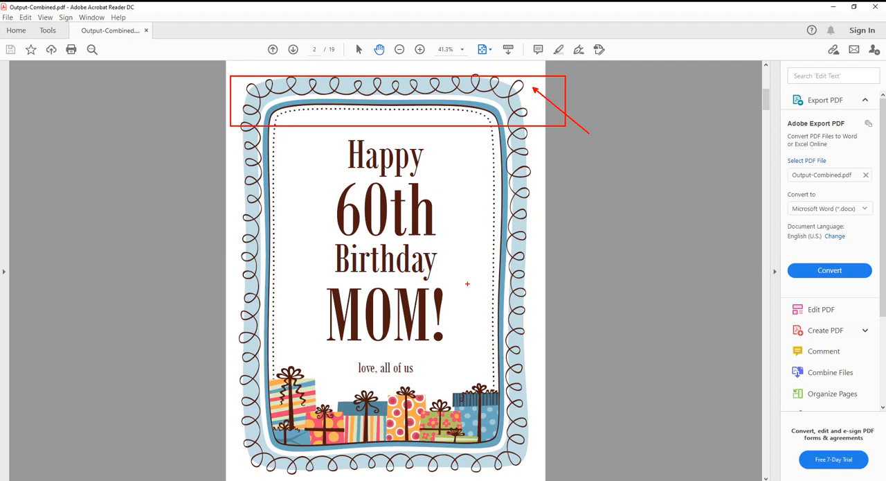
{"action": "mouse_move", "coordinate": [464, 244]}
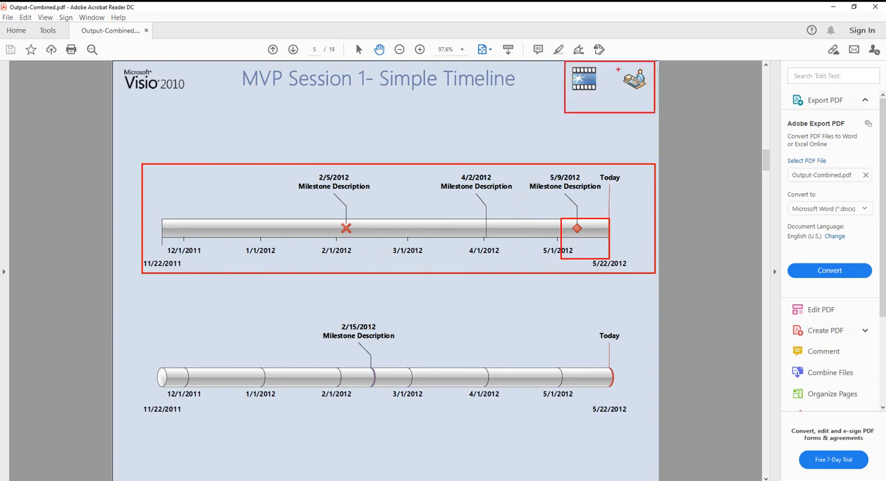
{"action": "left_click", "coordinate": [294, 50]}
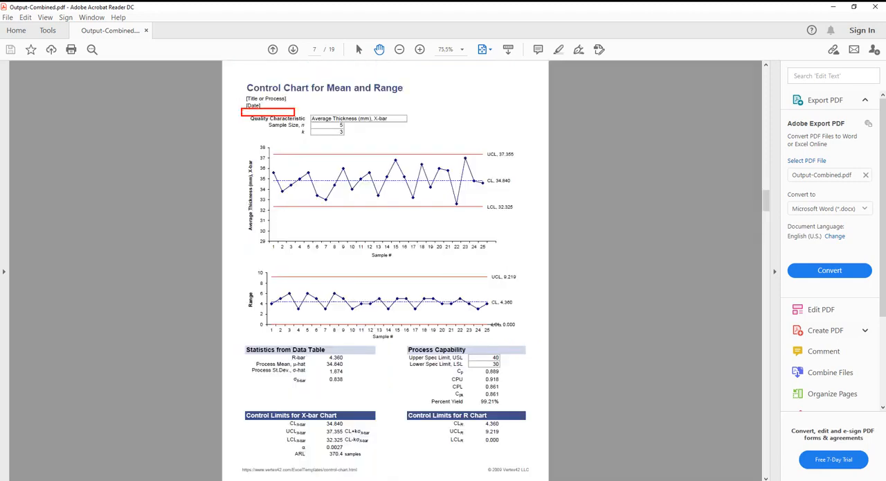
{"action": "type", "text": "call"}
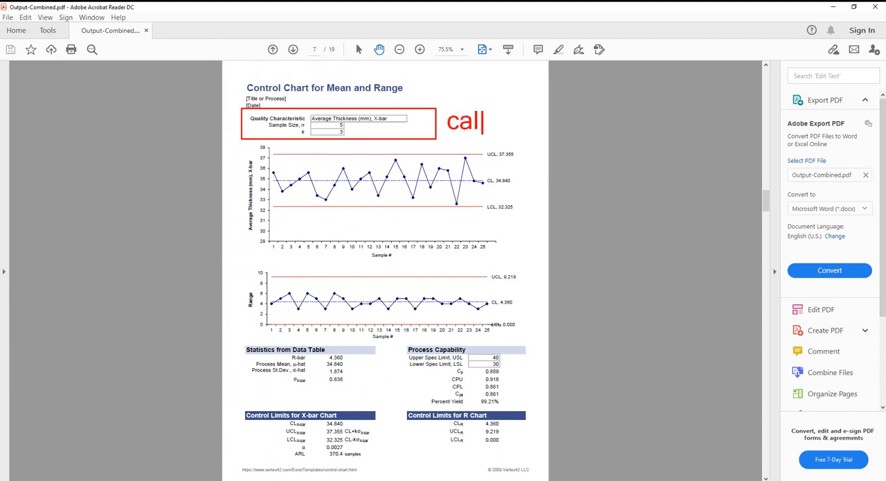
{"action": "type", "text": "c"}
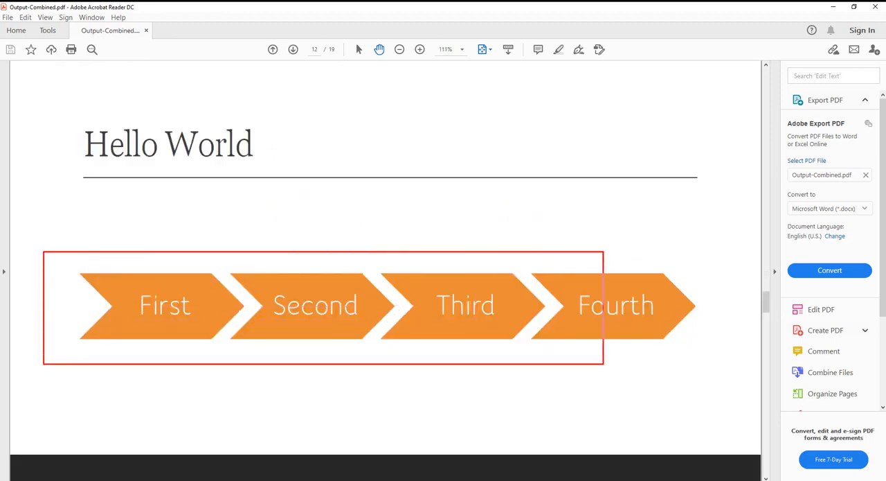
- Advance from page 12 past the Hello World slide and states table to the final page 18 of 18
{"action": "type", "text": "s"}
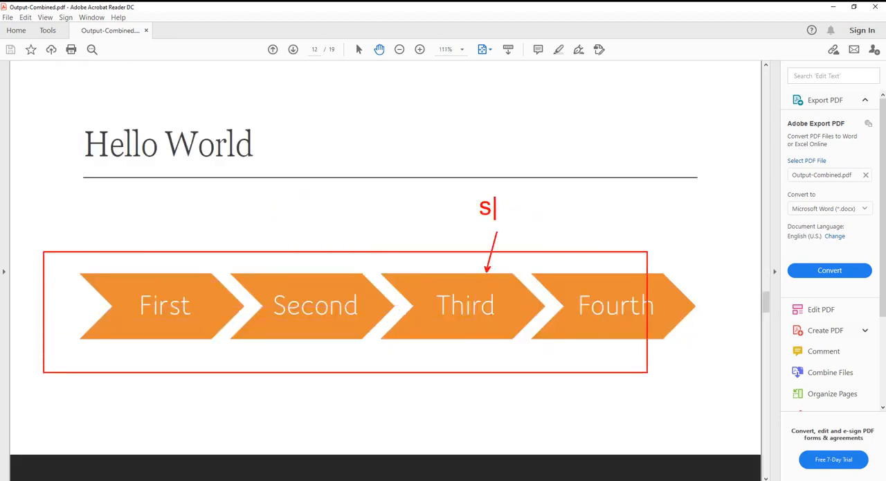
{"action": "type", "text": "mart a"}
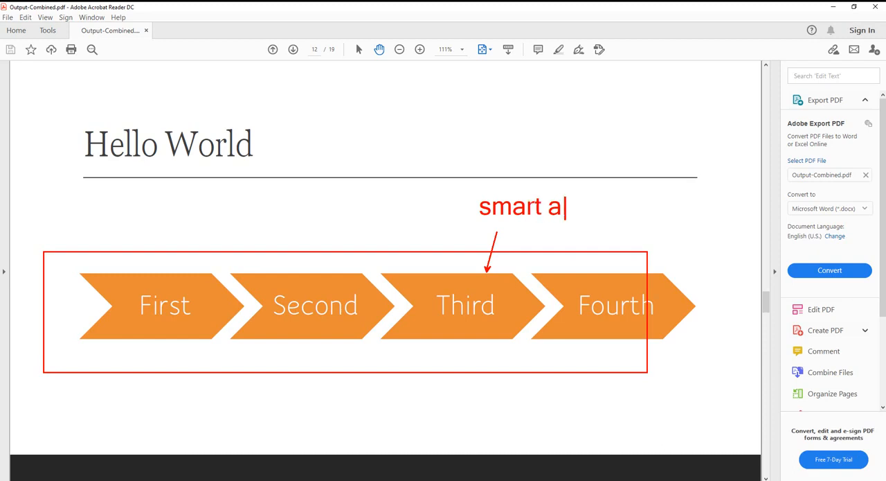
{"action": "type", "text": "rt"}
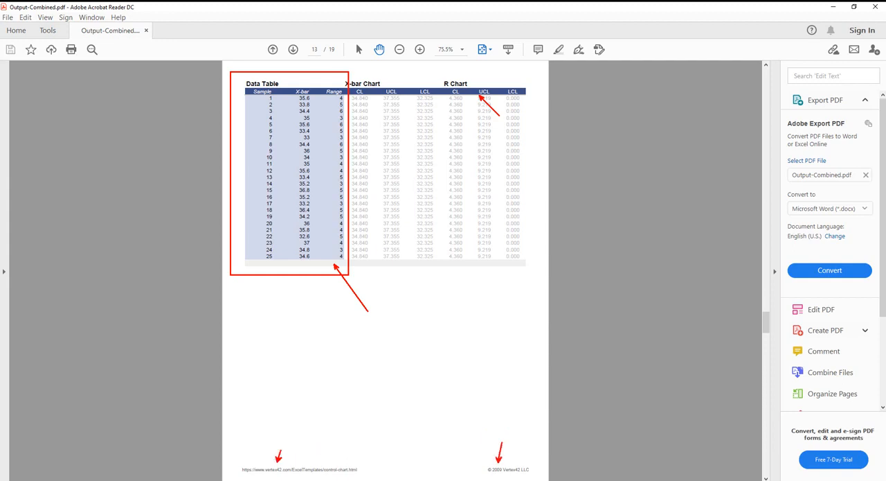
{"action": "left_click", "coordinate": [292, 50]}
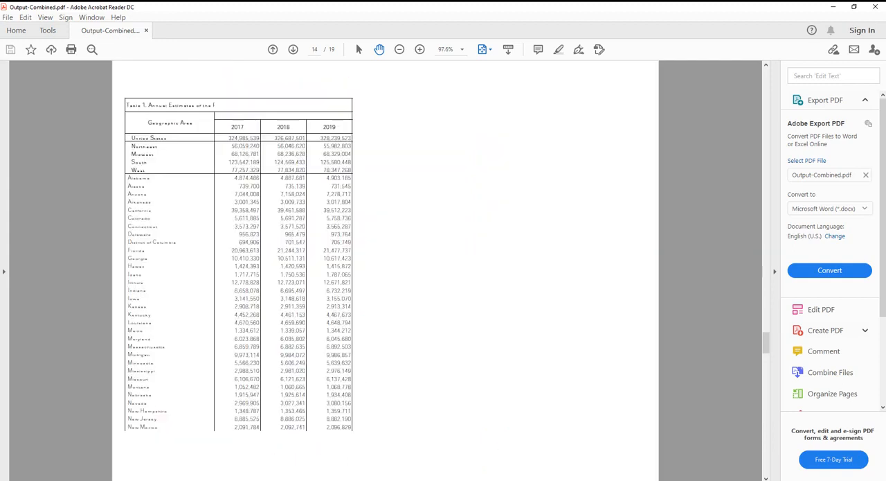
{"action": "mouse_move", "coordinate": [368, 360]}
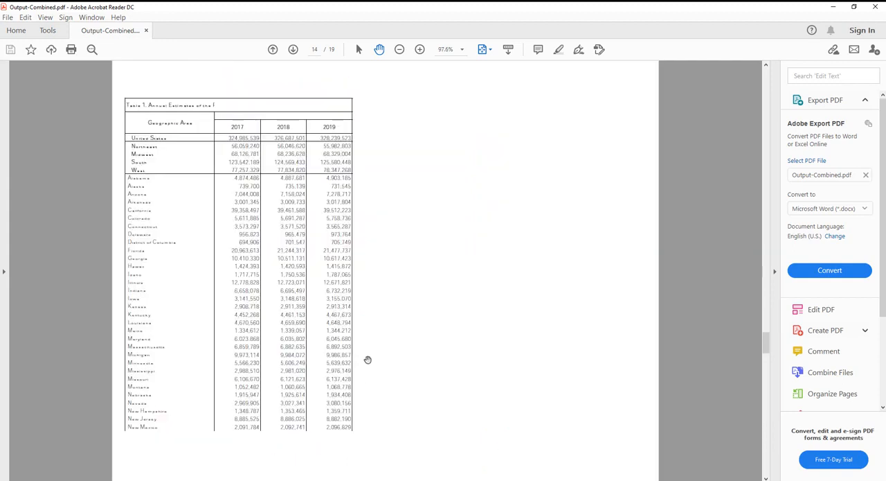
{"action": "mouse_move", "coordinate": [244, 141]}
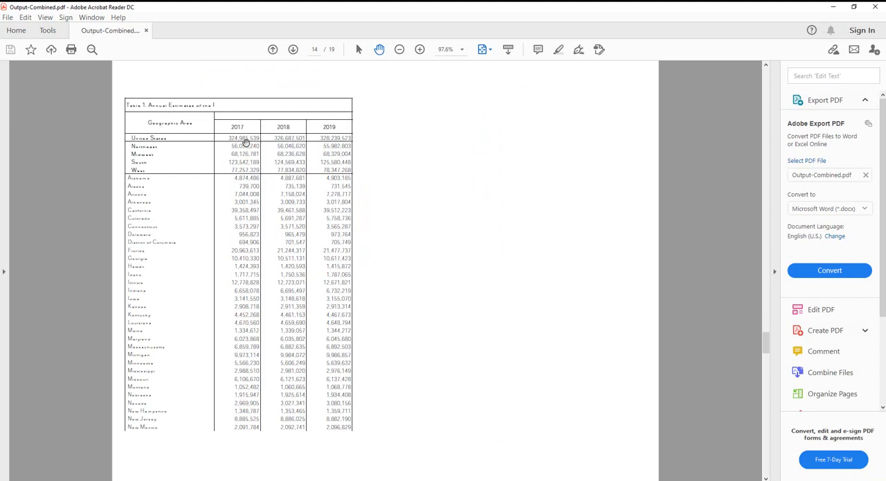
{"action": "scroll", "scroll_direction": "down", "scroll_amount": 3}
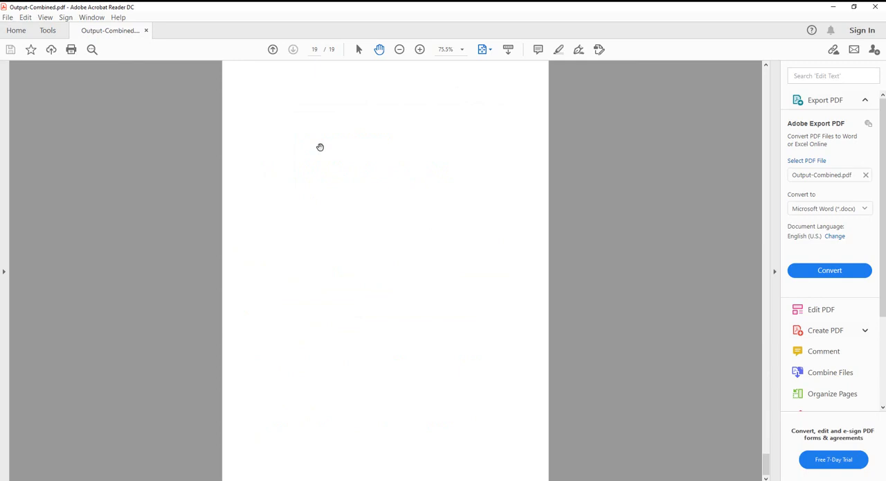
{"action": "left_click", "coordinate": [16, 31]}
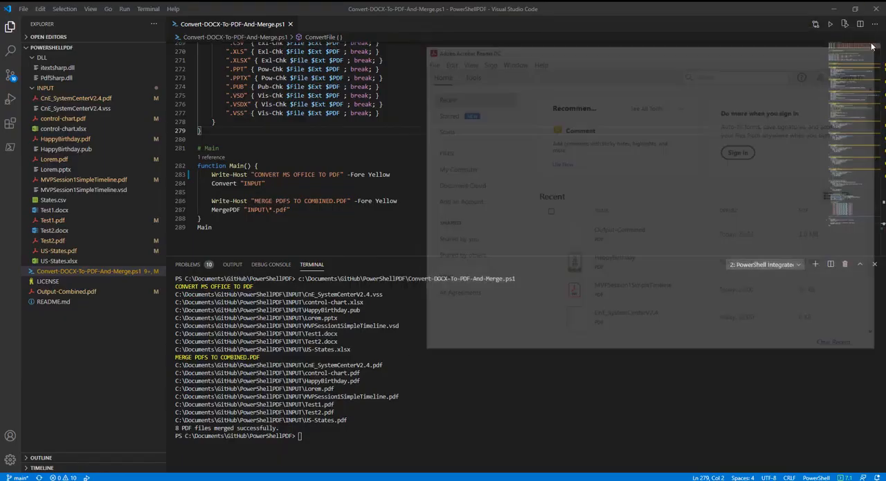
- Open HappyBirthday.pdf from the INPUT folder externally and bring its birthday card page forward in Acrobat Reader
{"action": "left_click", "coordinate": [173, 134]}
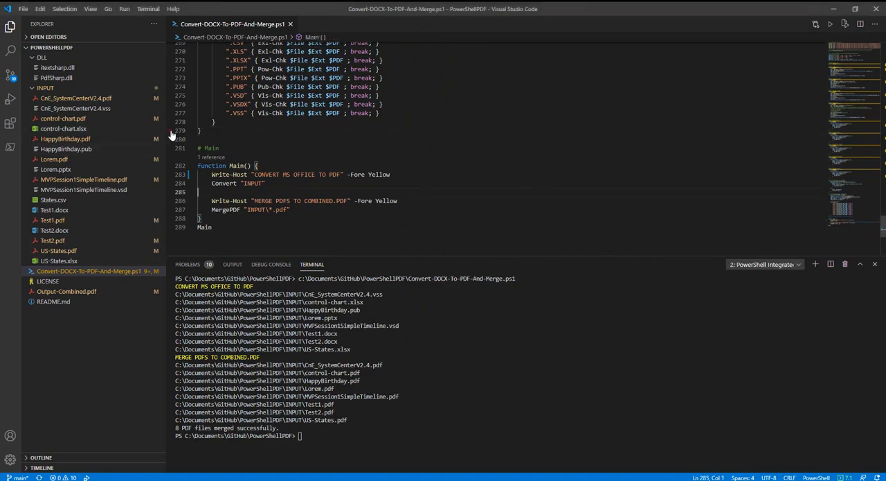
{"action": "mouse_move", "coordinate": [117, 141]}
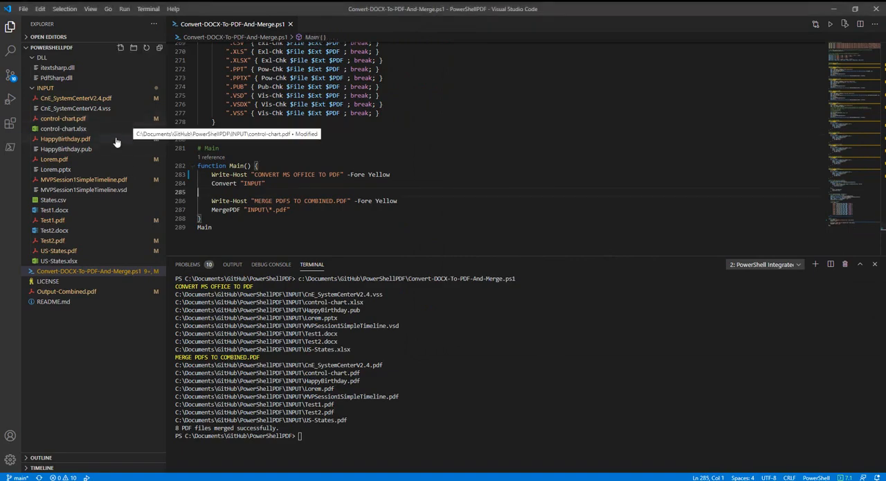
{"action": "right_click", "coordinate": [65, 138]}
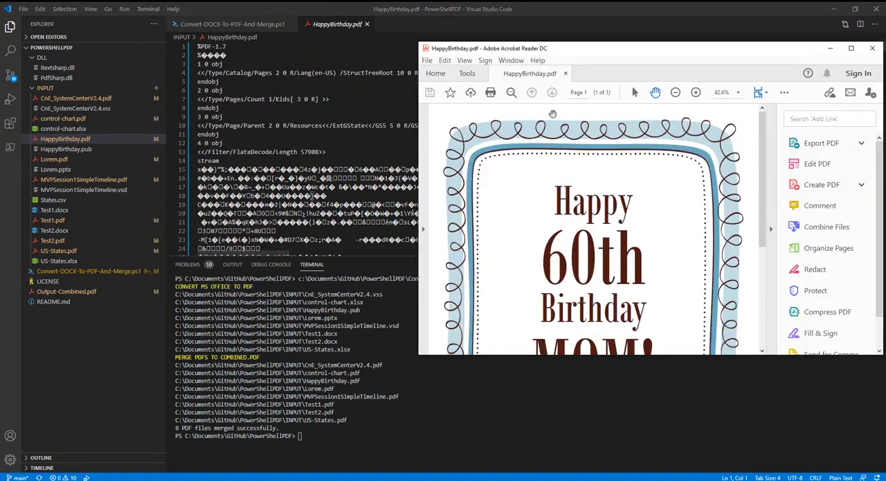
{"action": "left_click", "coordinate": [851, 47]}
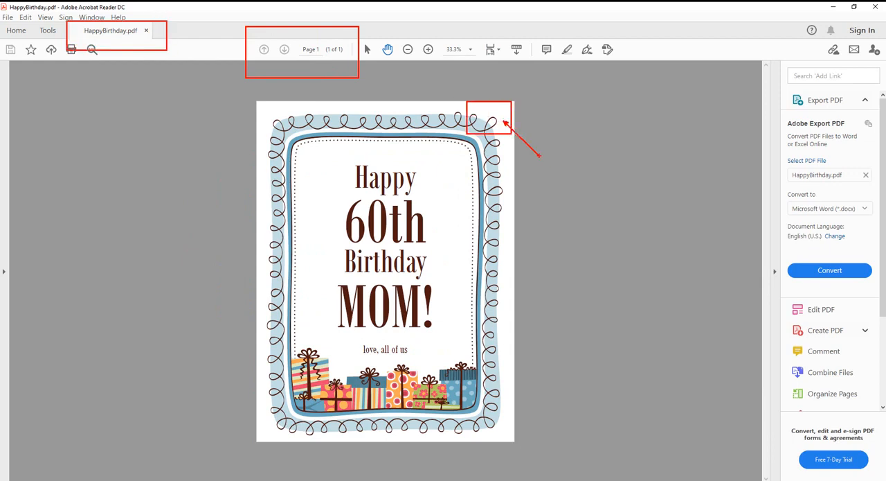
{"action": "mouse_move", "coordinate": [695, 152]}
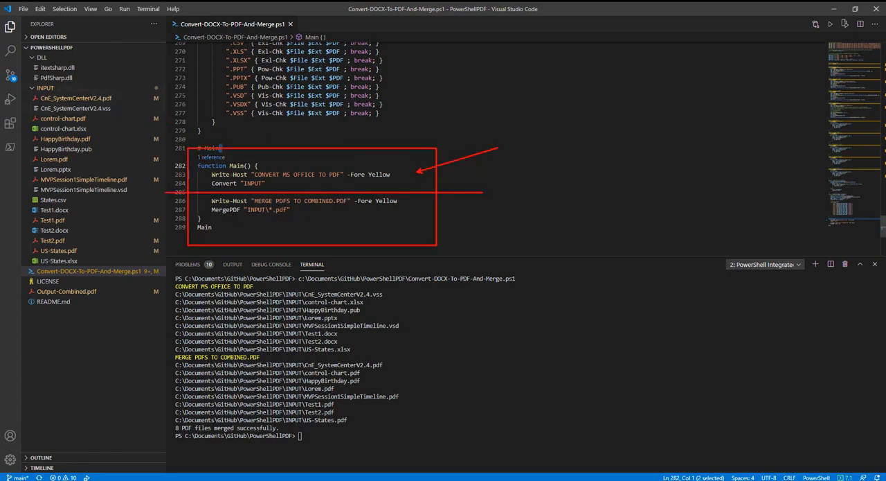
{"action": "type", "text": "MS"}
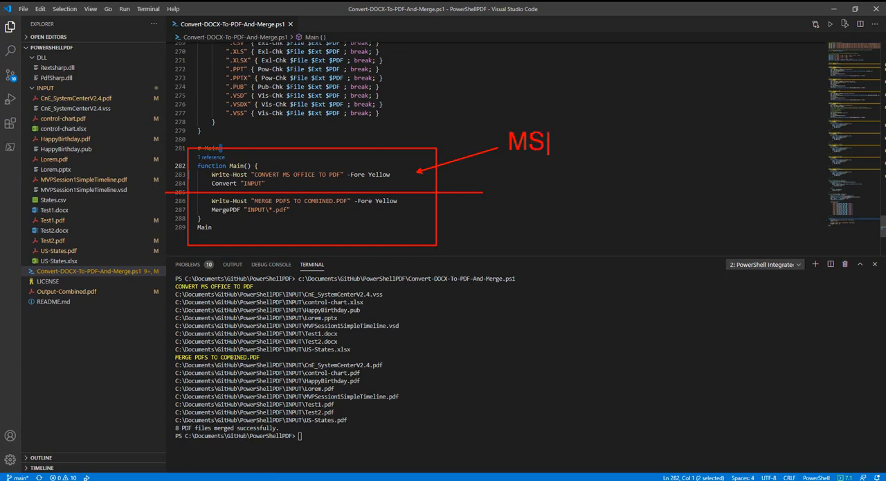
{"action": "type", "text": "office"}
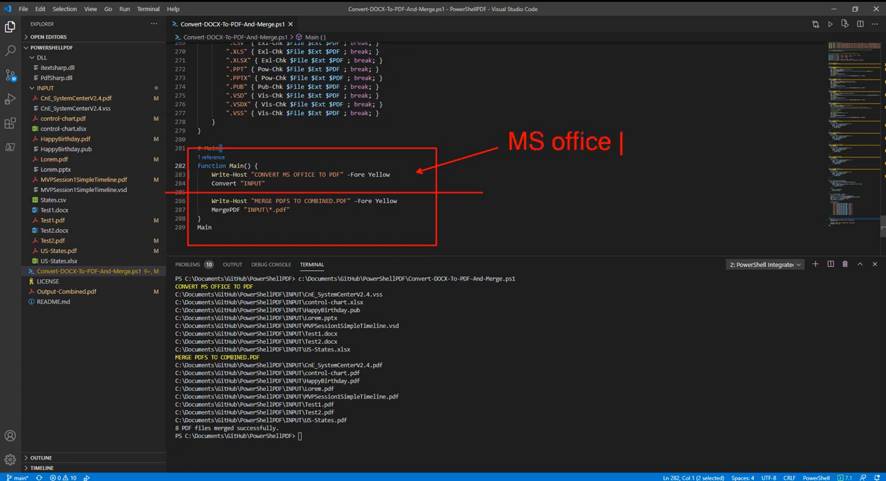
{"action": "type", "text": "convert PDF"}
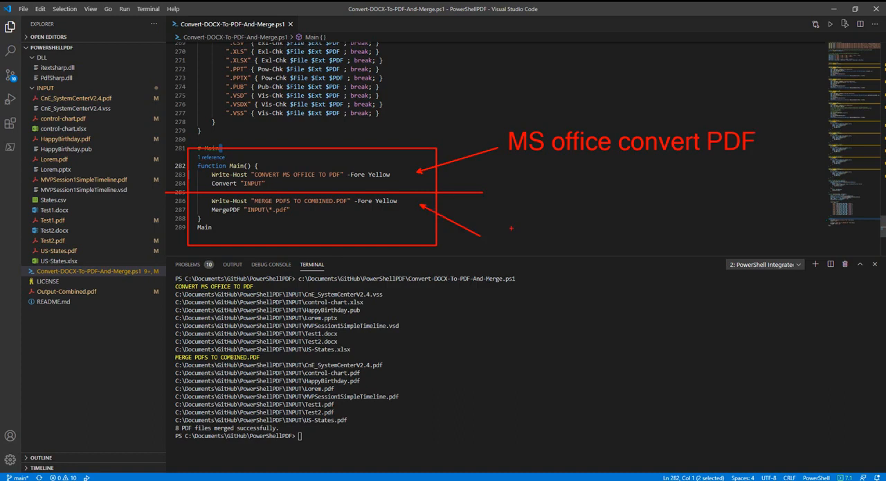
{"action": "type", "text": "merge combined 1"}
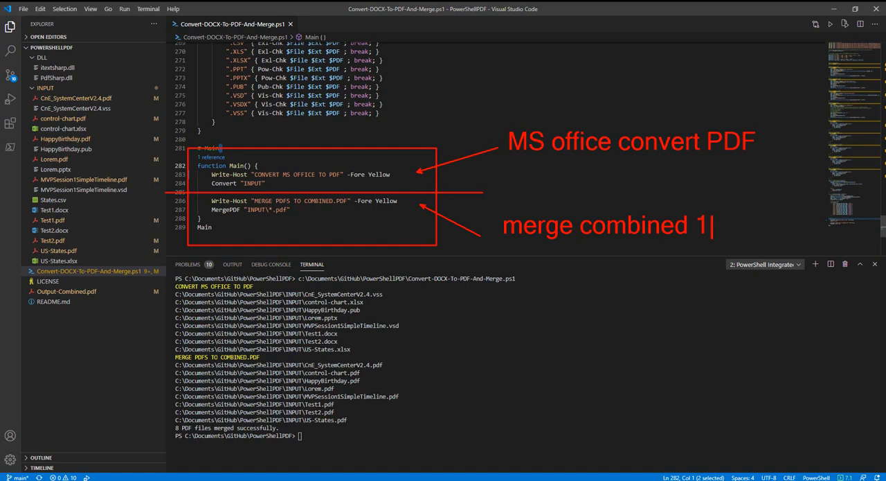
{"action": "type", "text": "PDF output"}
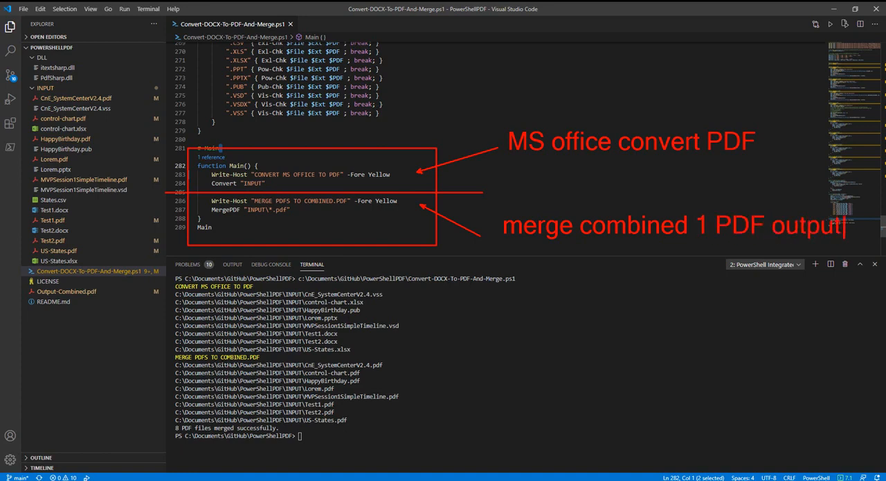